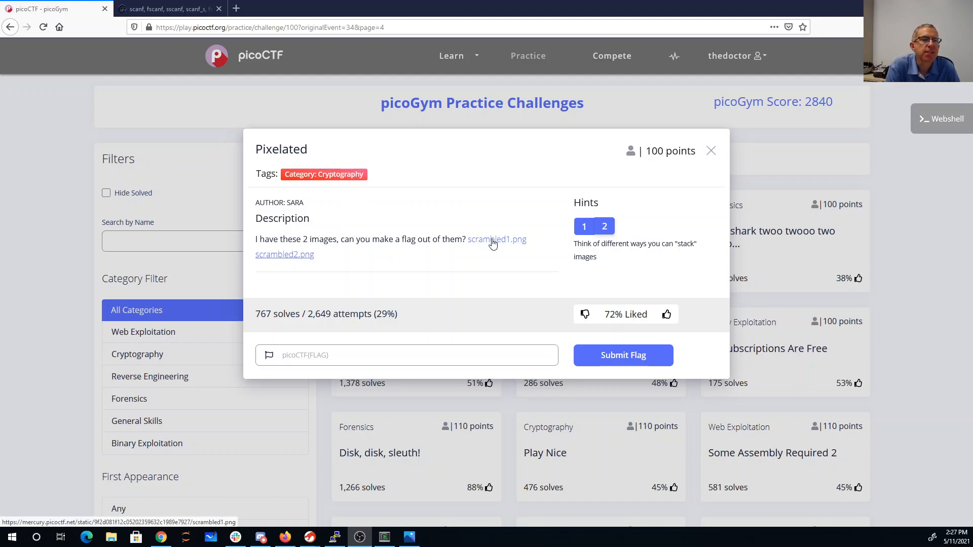
Read the challenge hints on stacking images, then download and view the first scrambled image.
click(584, 226)
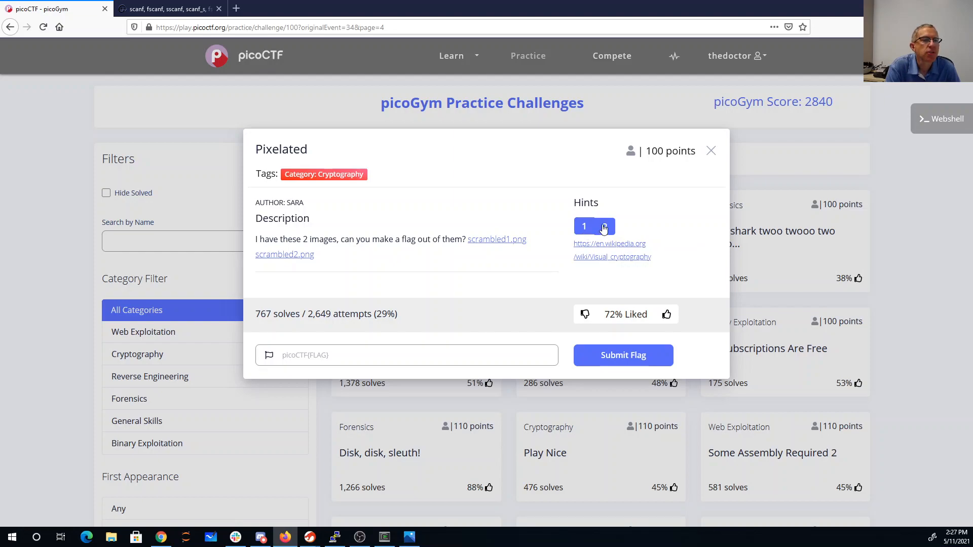
click(604, 226)
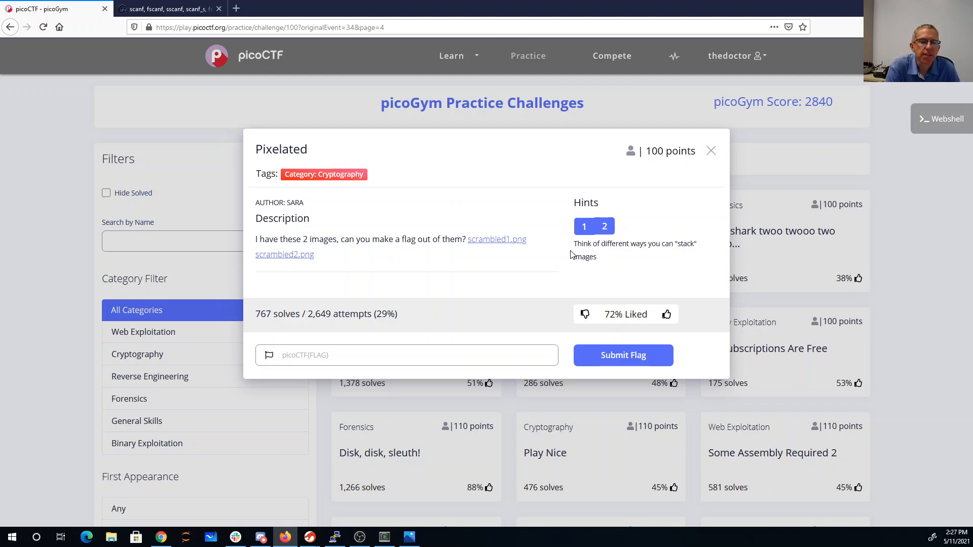
click(496, 238)
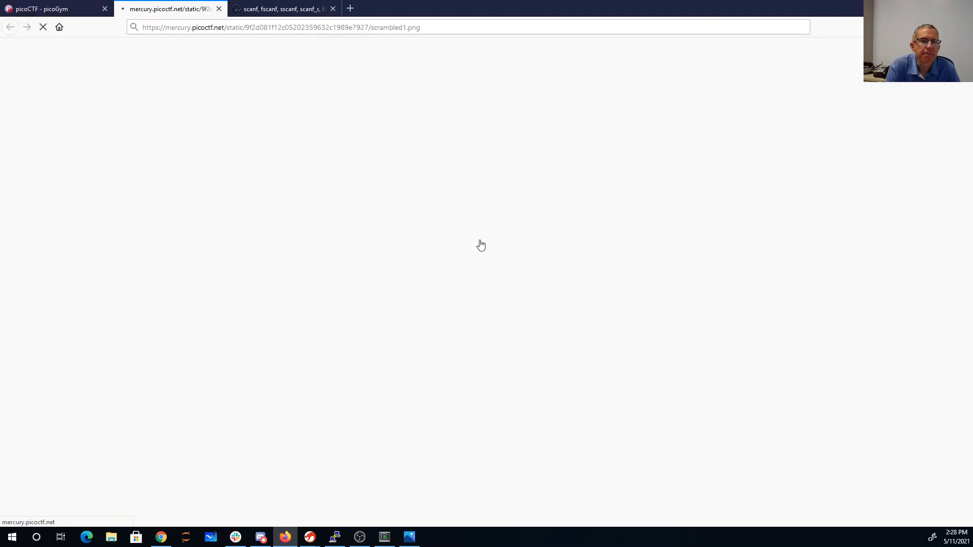
click(56, 9)
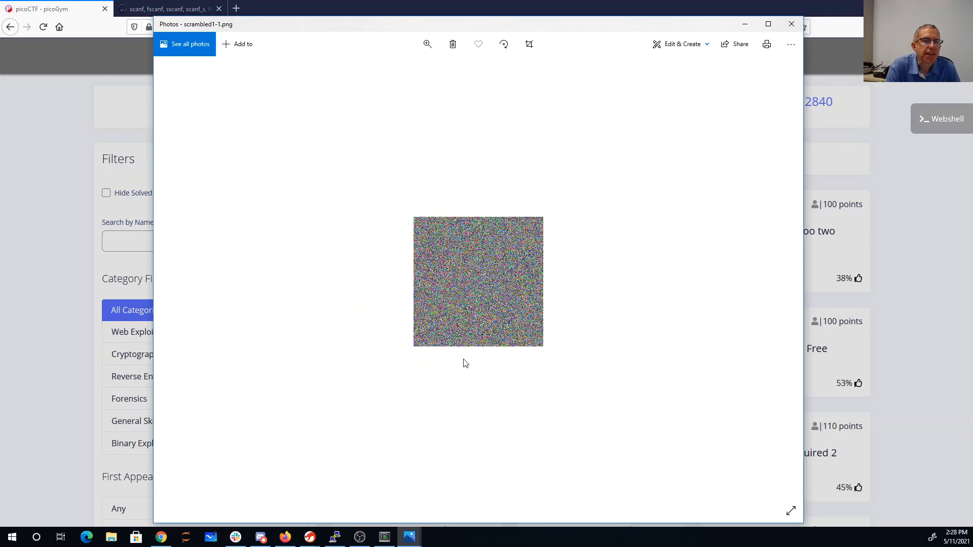
mouse_move(428, 308)
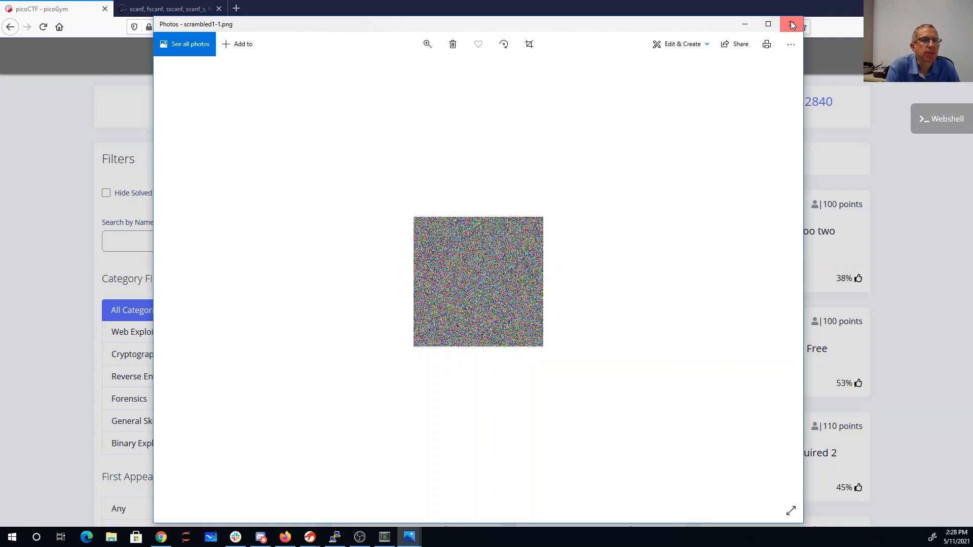
Close the image viewer and highlight pixelated.py's flag.save line in the vim terminal.
click(791, 24)
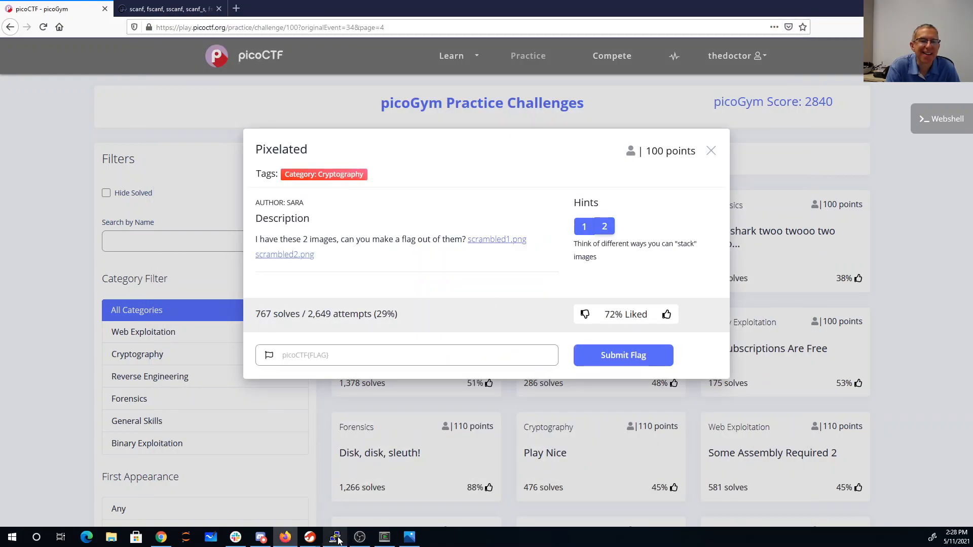
click(335, 537)
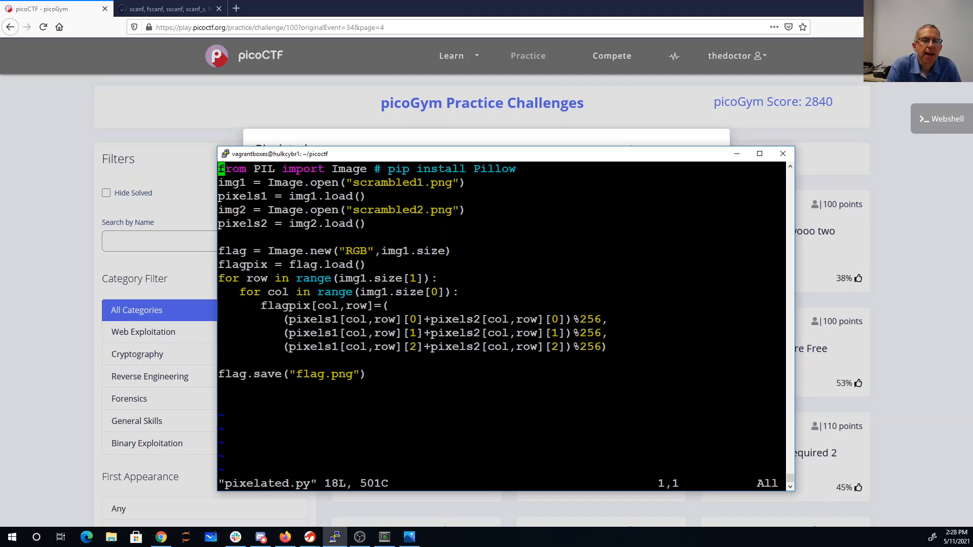
double_click(285, 305)
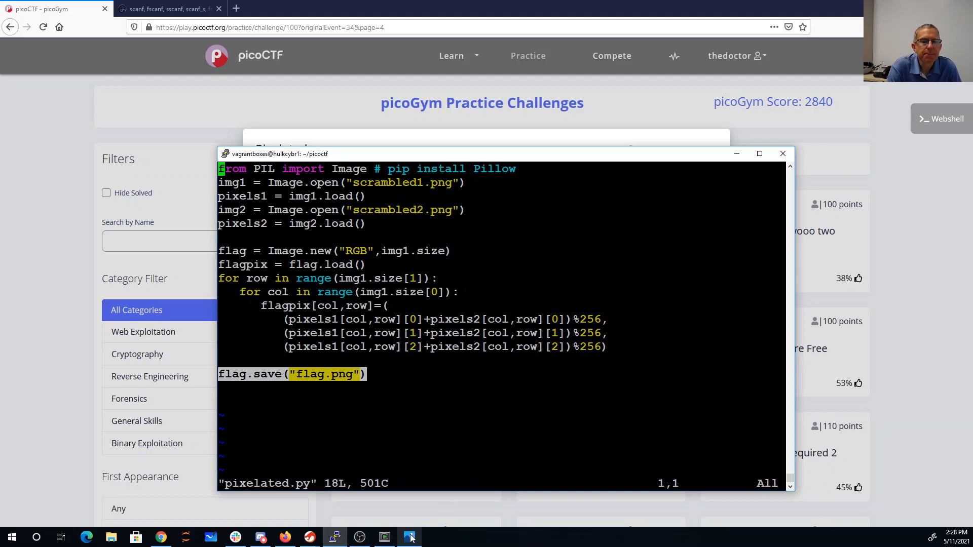
Open the generated flag.png in Windows Photos to reveal the picoCTF flag text.
click(409, 537)
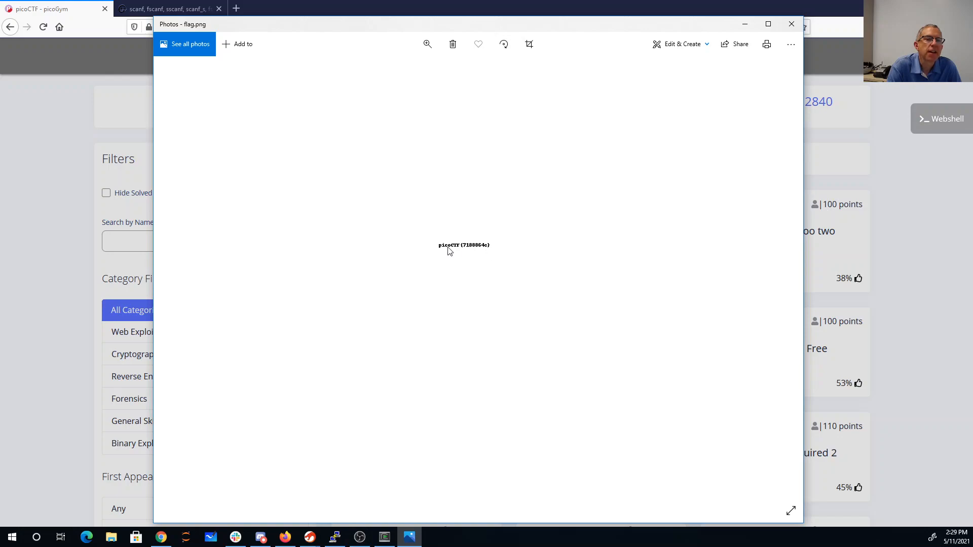
mouse_move(402, 356)
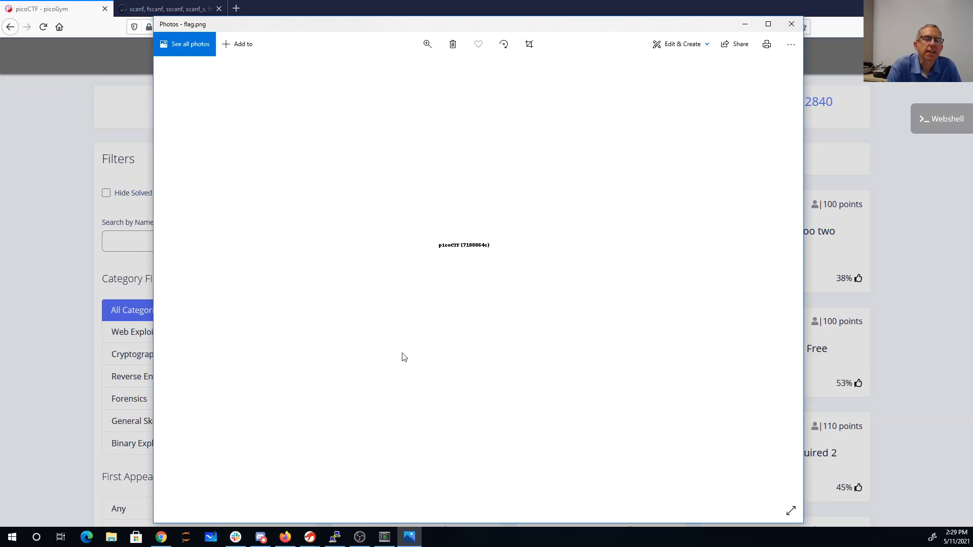
mouse_move(404, 355)
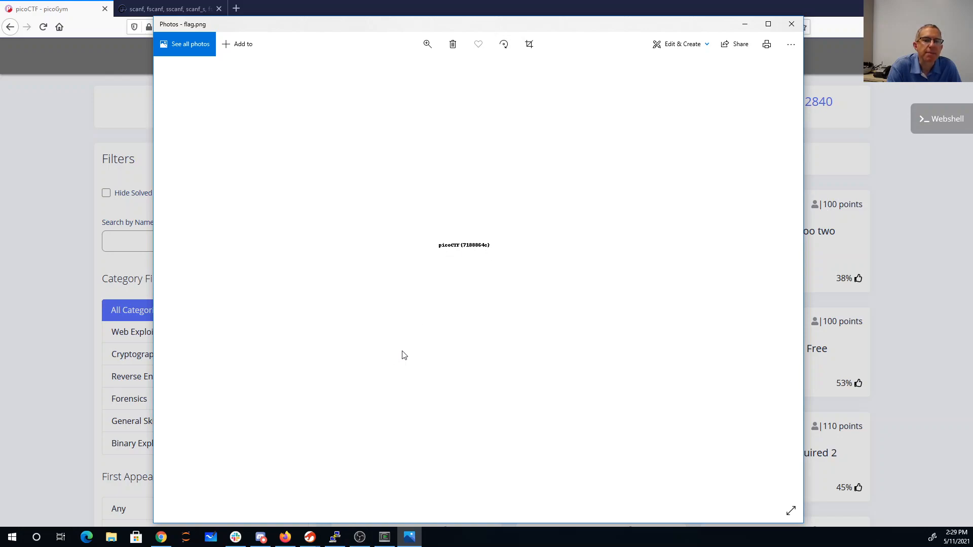